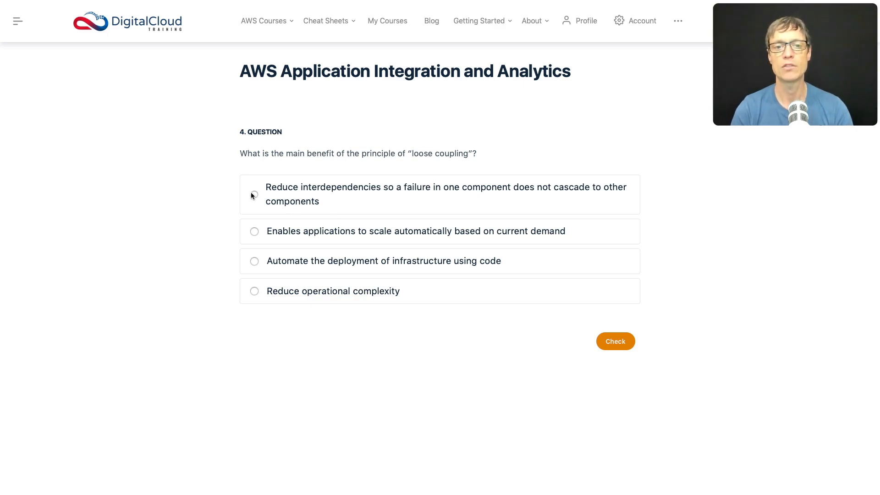
Choose the answer about reducing interdependencies so failures do not cascade between components
{"action": "left_click", "coordinate": [254, 194]}
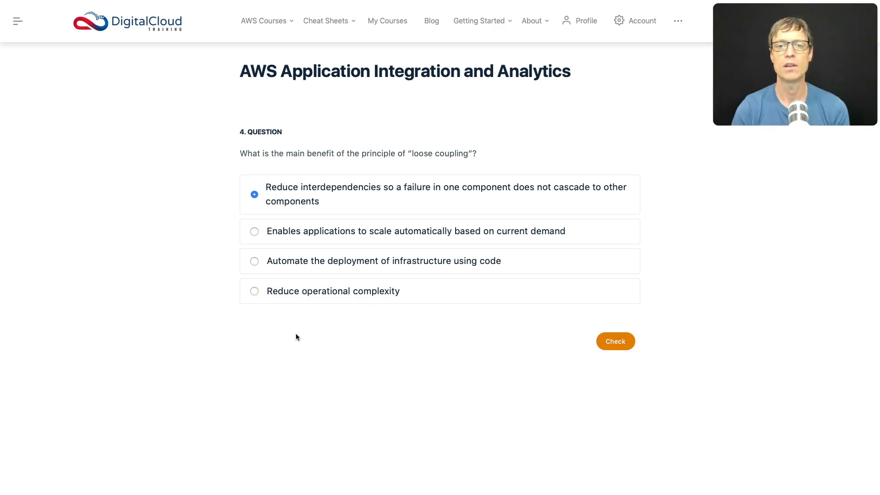
{"action": "mouse_move", "coordinate": [251, 172]}
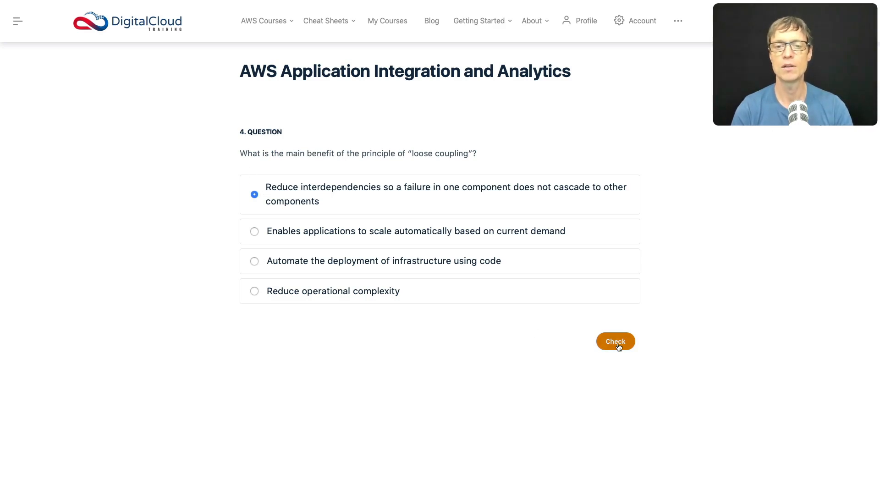
Check question 4, see it marked correct with its explanation, and advance to question 5
{"action": "left_click", "coordinate": [615, 341]}
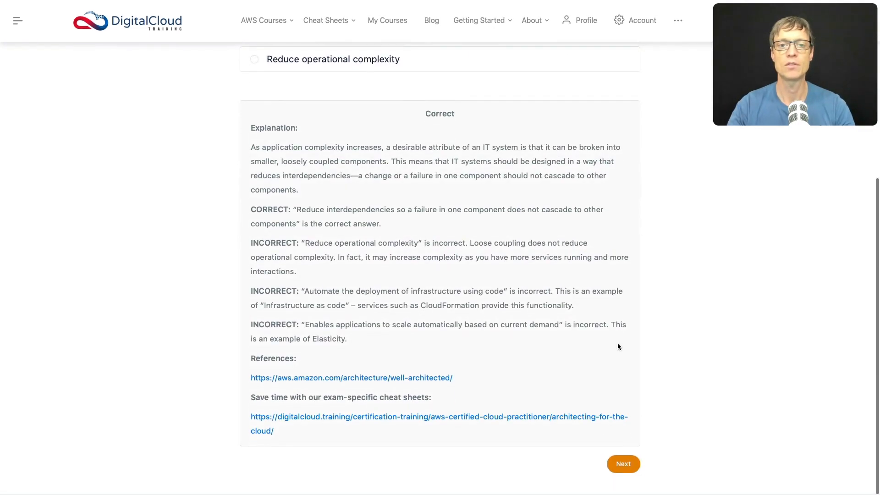
{"action": "mouse_move", "coordinate": [507, 270]}
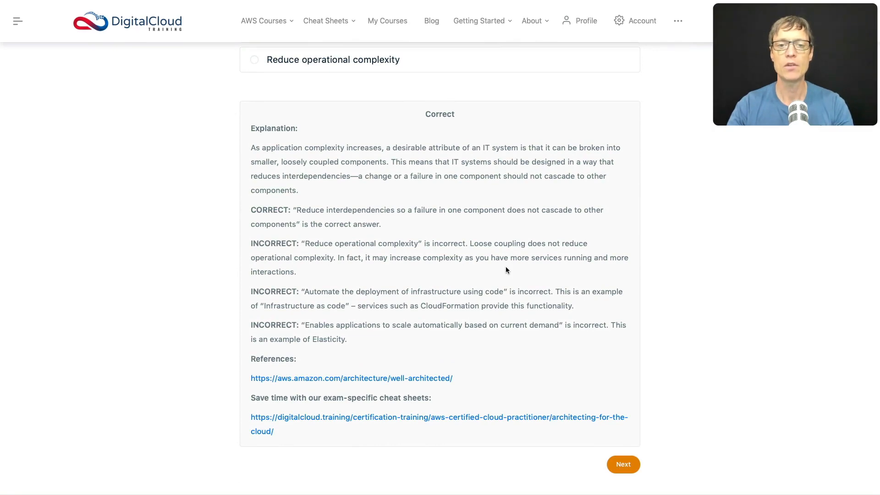
{"action": "left_click", "coordinate": [623, 464]}
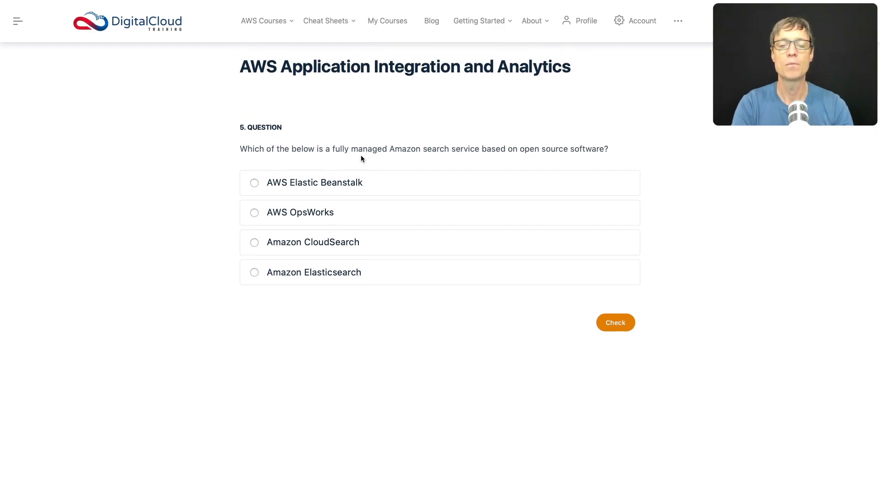
{"action": "mouse_move", "coordinate": [509, 160]}
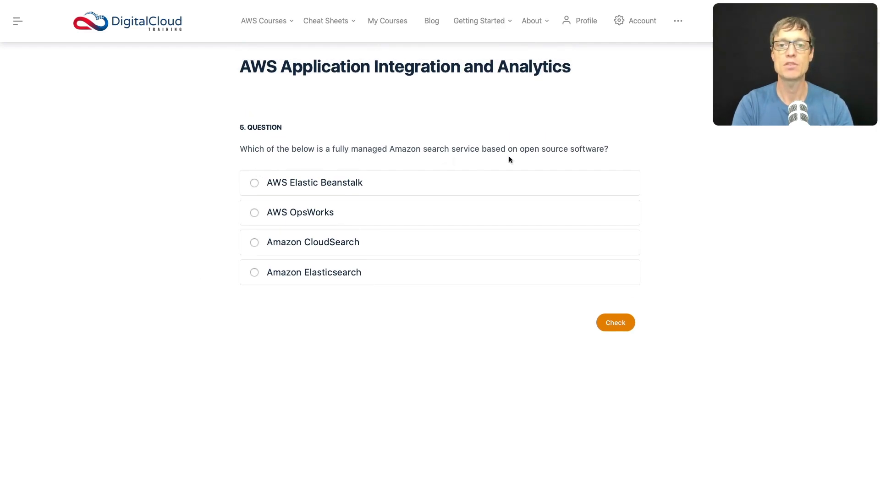
{"action": "mouse_move", "coordinate": [584, 161]}
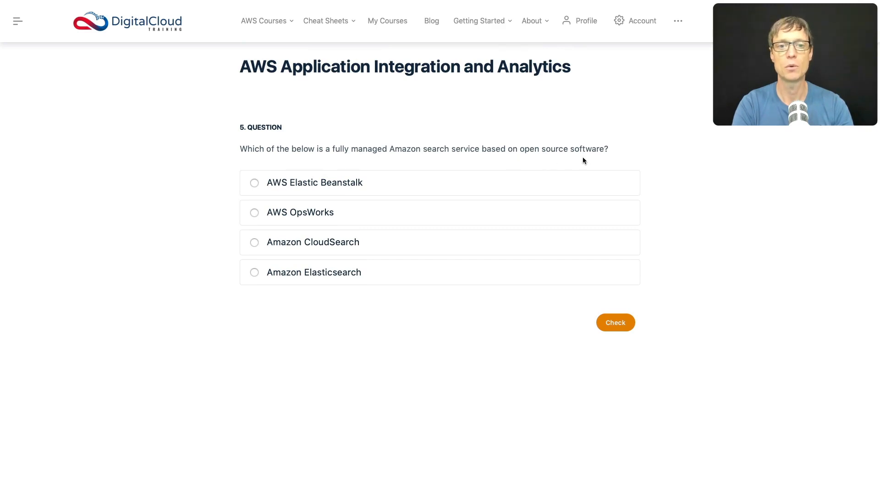
{"action": "mouse_move", "coordinate": [569, 176]}
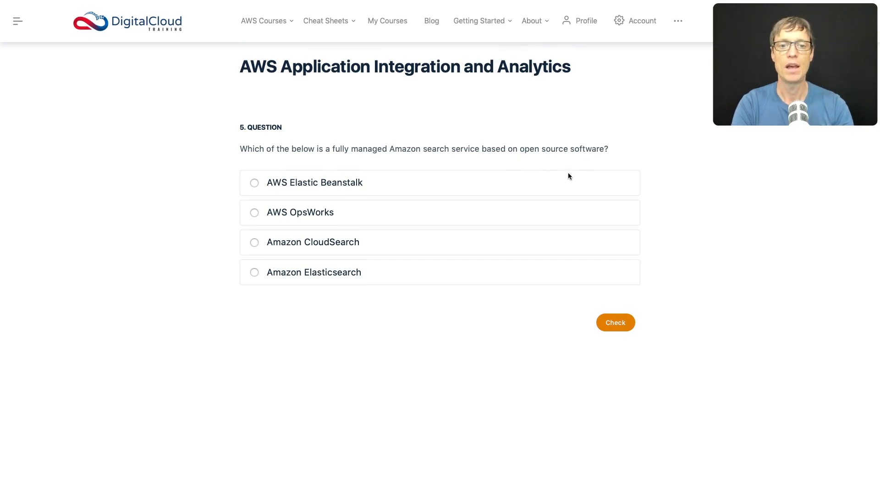
{"action": "mouse_move", "coordinate": [255, 187]}
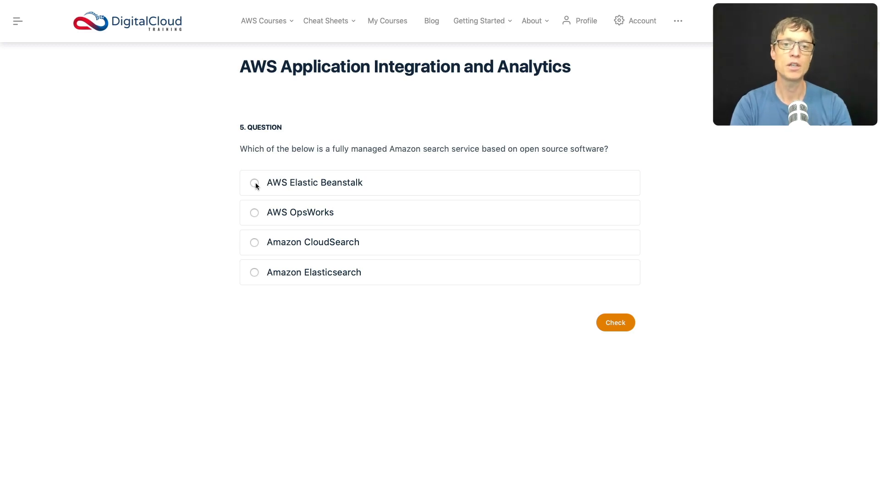
{"action": "mouse_move", "coordinate": [230, 177]}
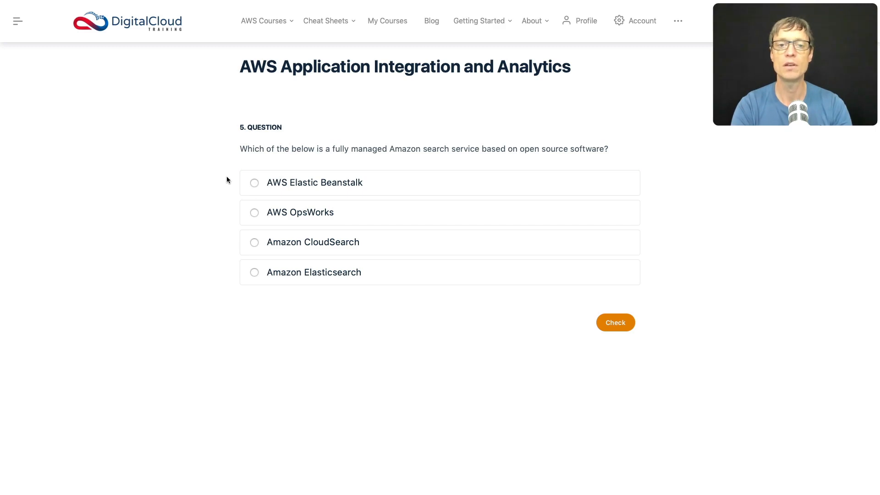
{"action": "mouse_move", "coordinate": [258, 189]}
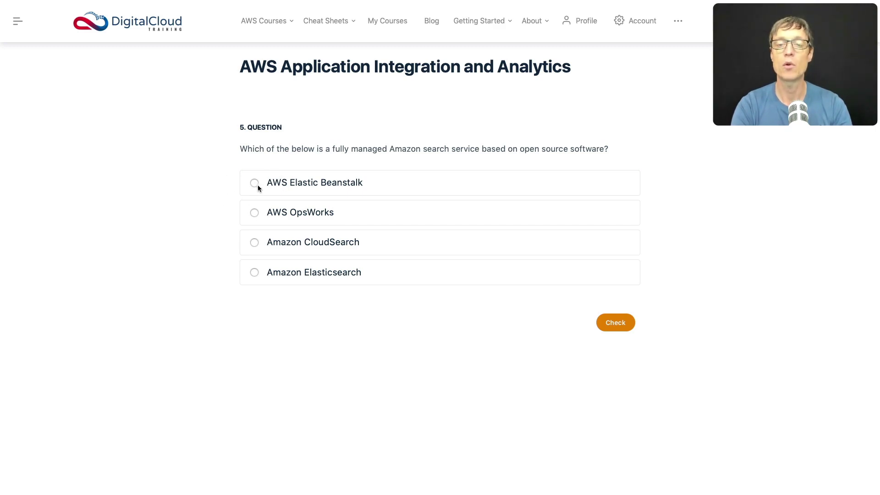
{"action": "mouse_move", "coordinate": [233, 229]}
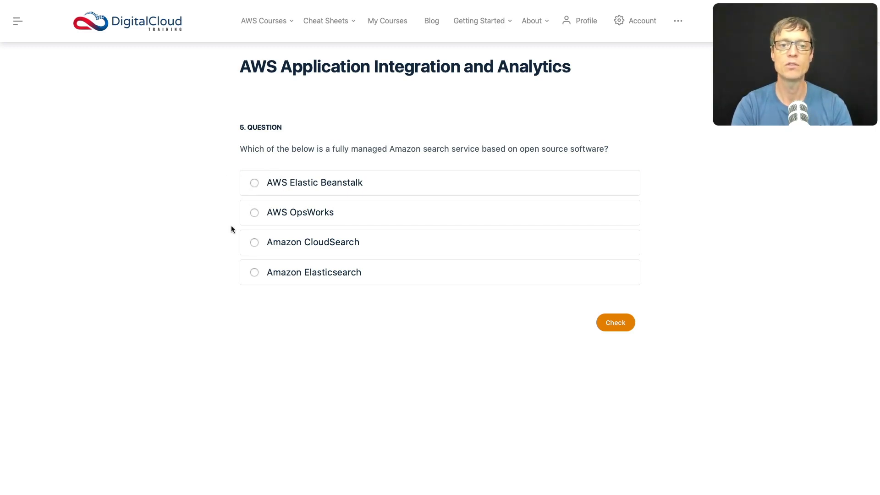
{"action": "mouse_move", "coordinate": [277, 226]}
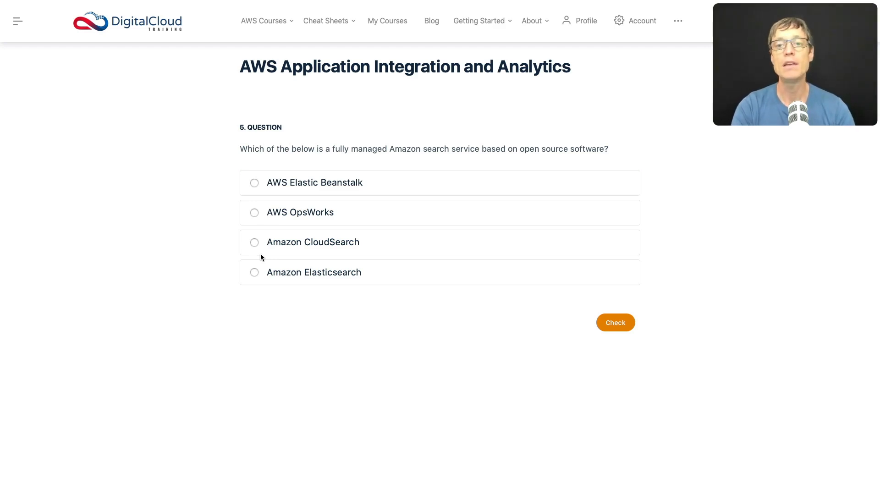
{"action": "mouse_move", "coordinate": [511, 165]}
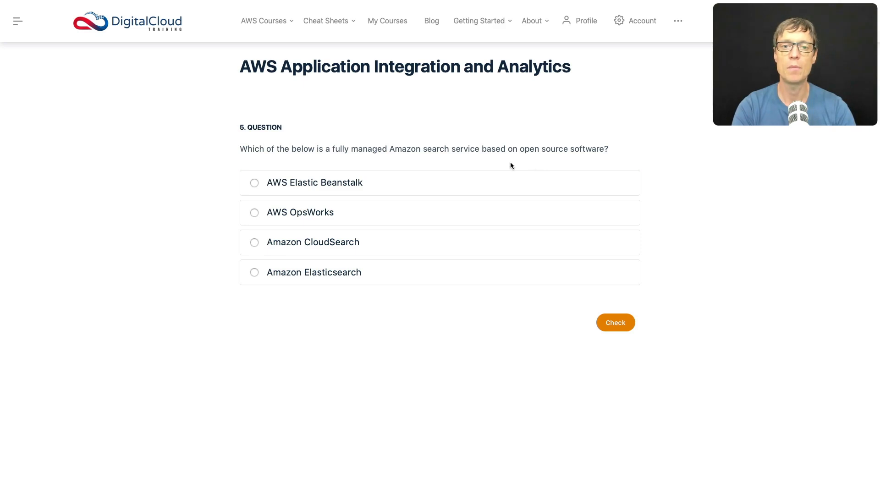
{"action": "mouse_move", "coordinate": [540, 167]}
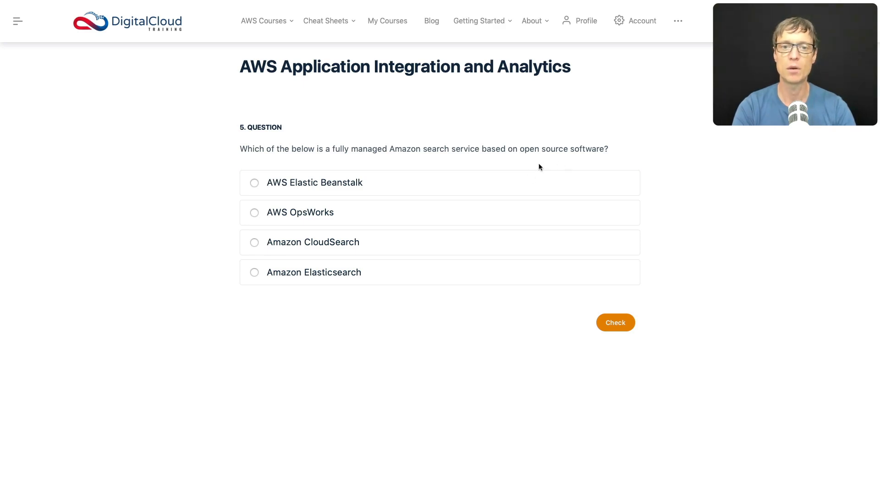
{"action": "mouse_move", "coordinate": [356, 163]}
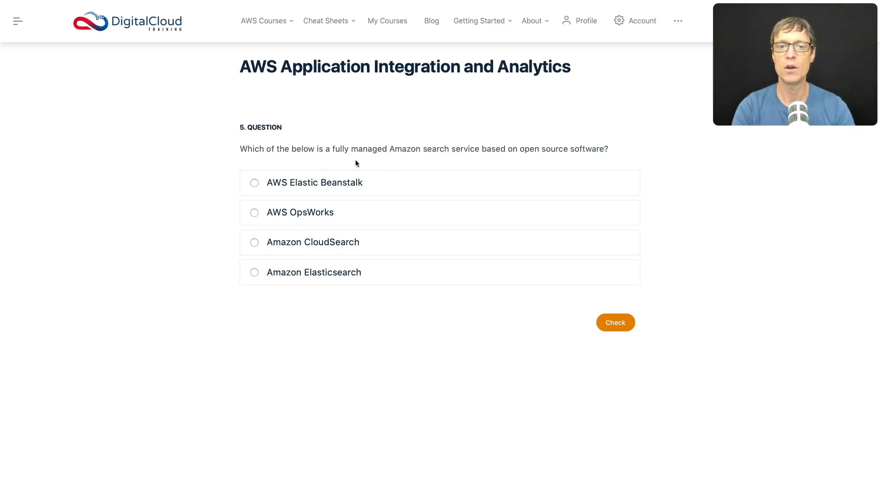
{"action": "mouse_move", "coordinate": [459, 153]}
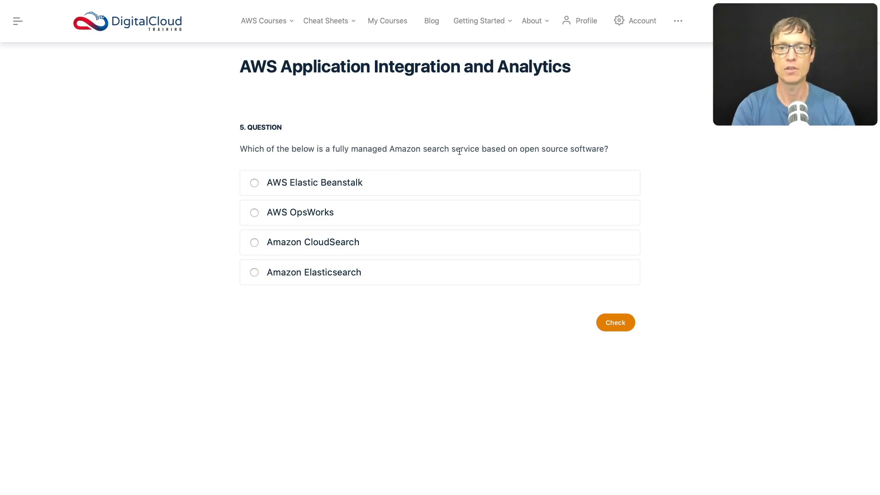
{"action": "left_click_drag", "start_coordinate": [521, 149], "coordinate": [604, 148]}
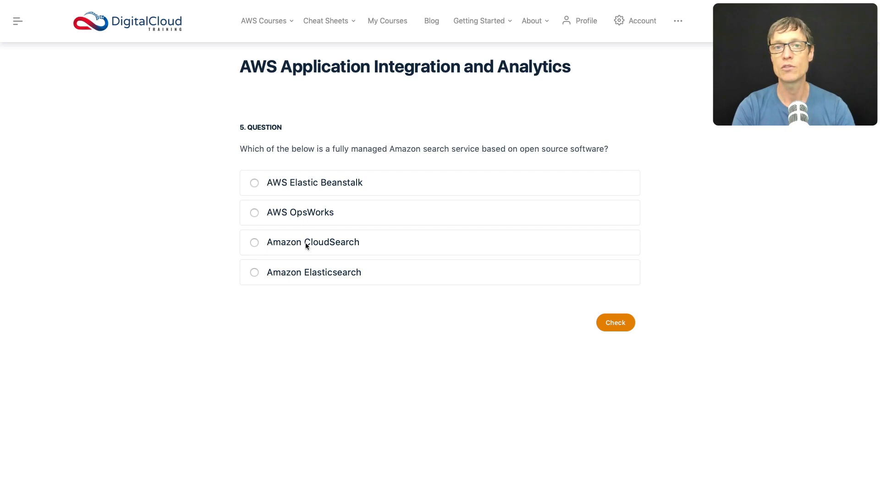
{"action": "mouse_move", "coordinate": [329, 272]}
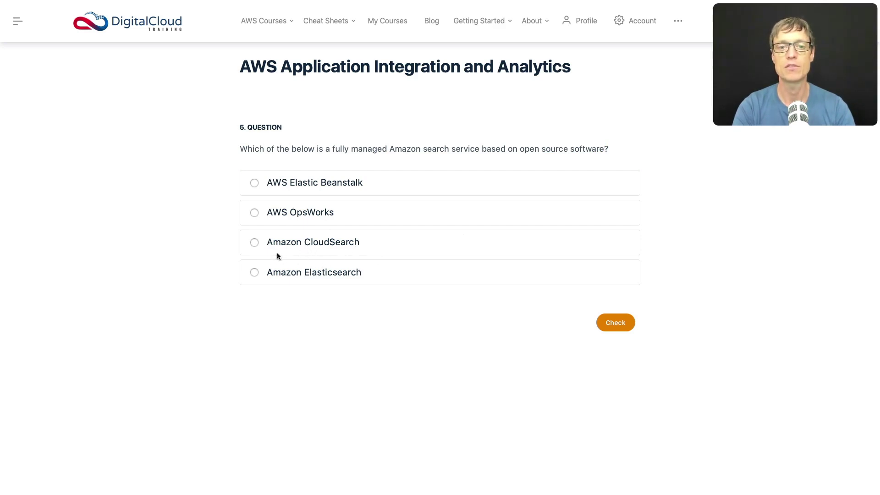
Answer question 5 with Amazon Elasticsearch, review the correct-answer explanation, and advance to question 6
{"action": "left_click", "coordinate": [254, 273]}
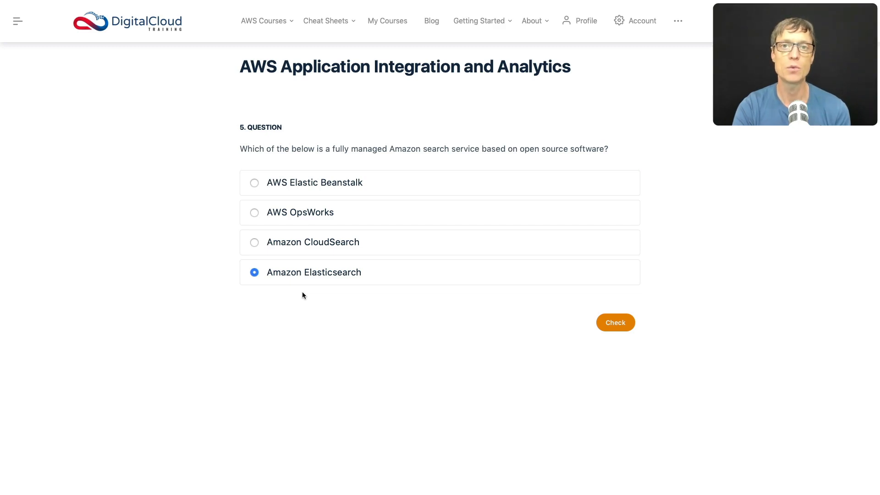
{"action": "mouse_move", "coordinate": [513, 292]}
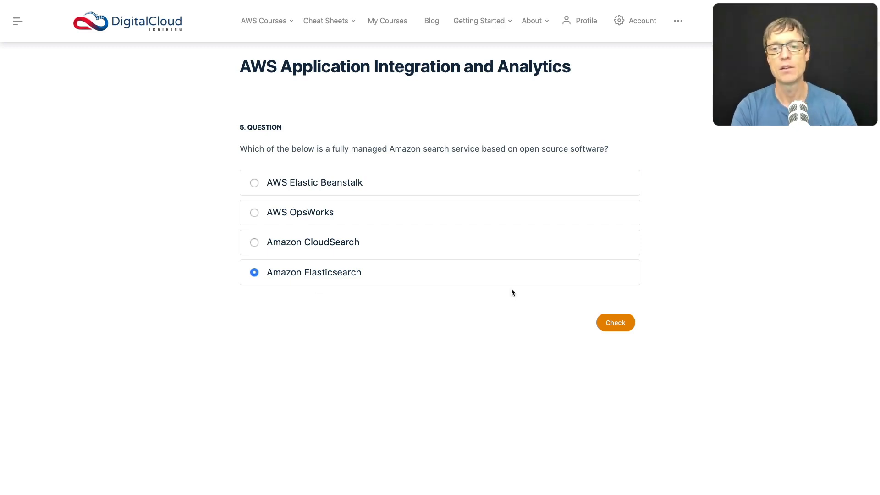
{"action": "left_click", "coordinate": [615, 323]}
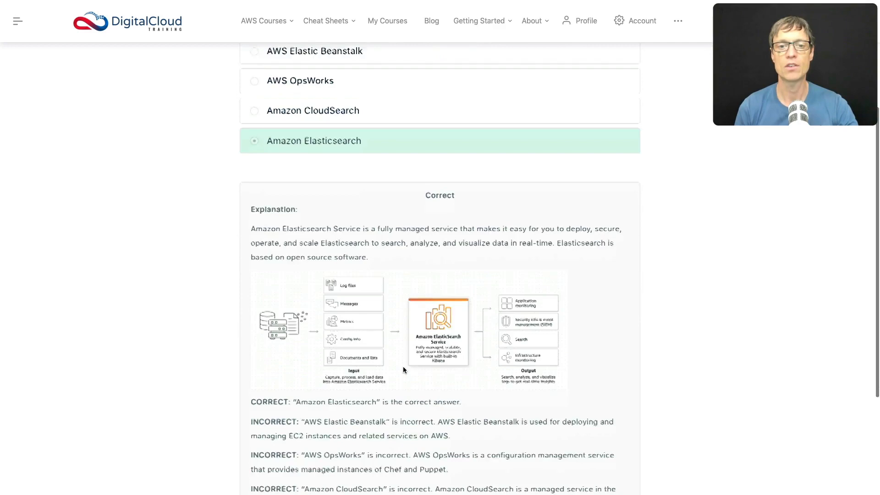
{"action": "scroll", "scroll_direction": "down", "scroll_amount": 3}
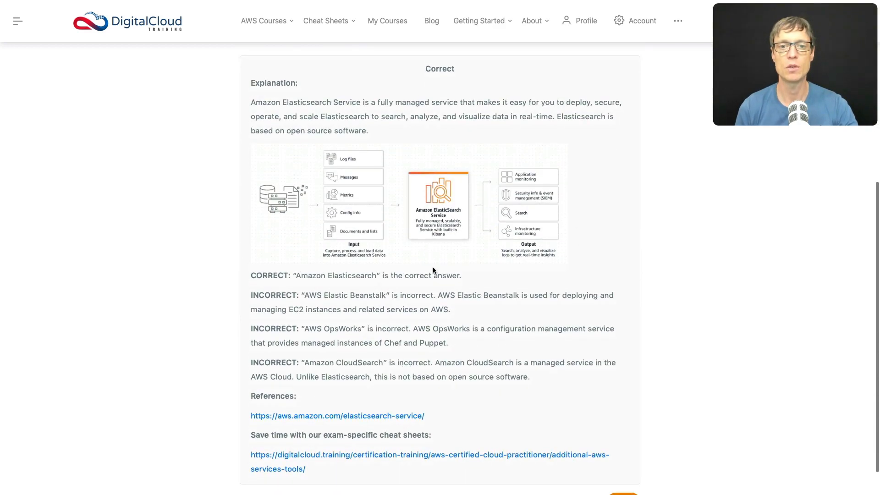
{"action": "scroll", "scroll_direction": "down", "scroll_amount": 3}
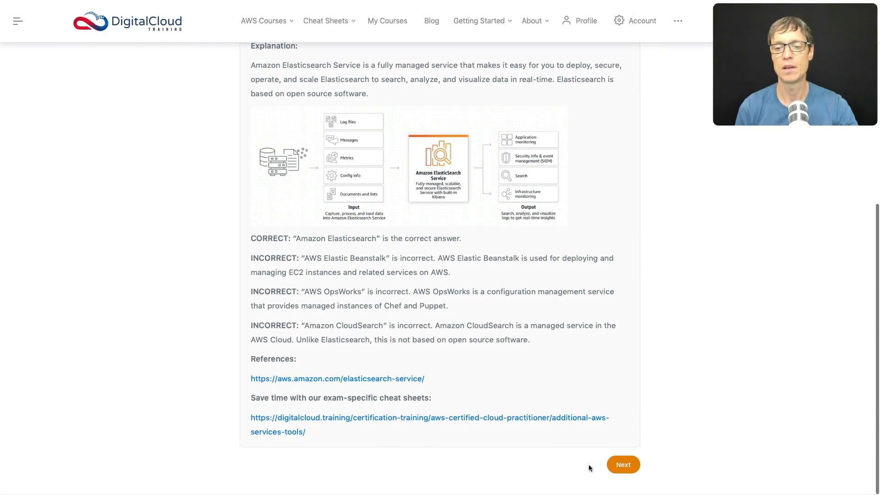
{"action": "left_click", "coordinate": [624, 464]}
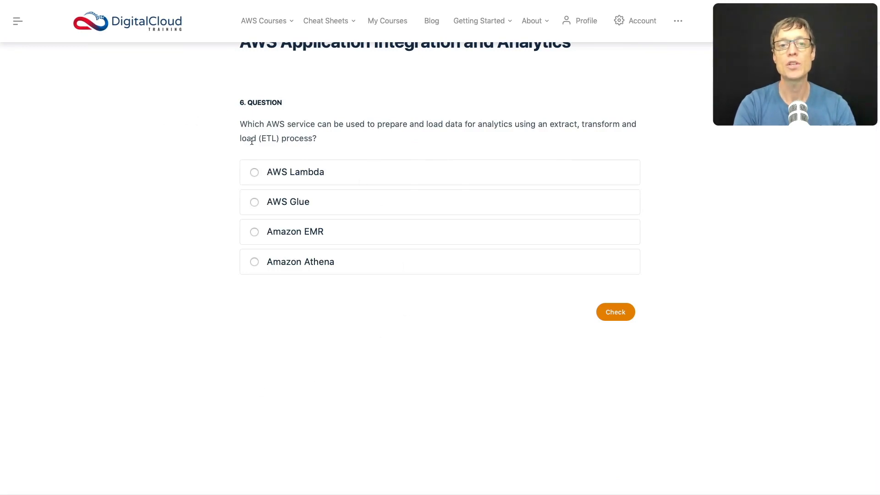
{"action": "mouse_move", "coordinate": [394, 140]}
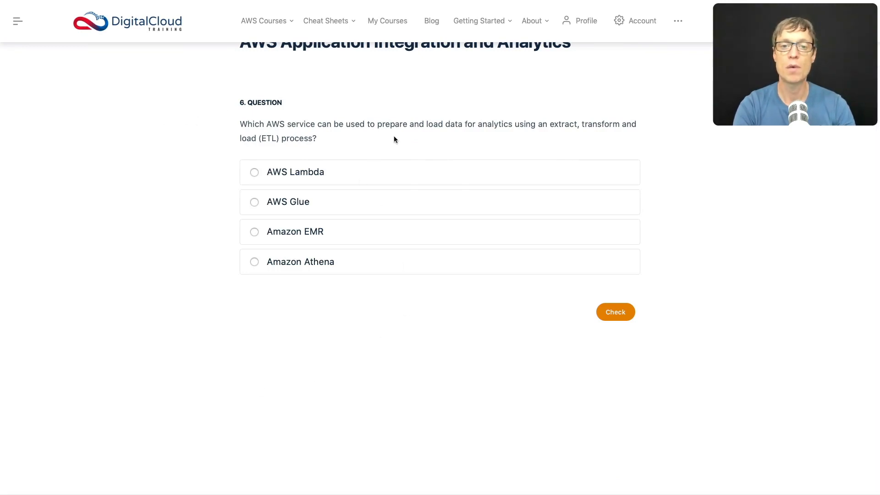
{"action": "mouse_move", "coordinate": [560, 142]}
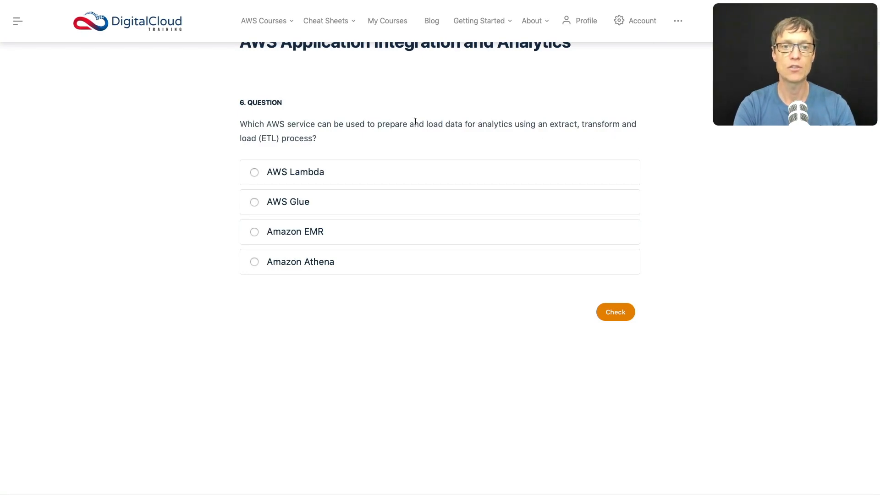
{"action": "mouse_move", "coordinate": [290, 136]}
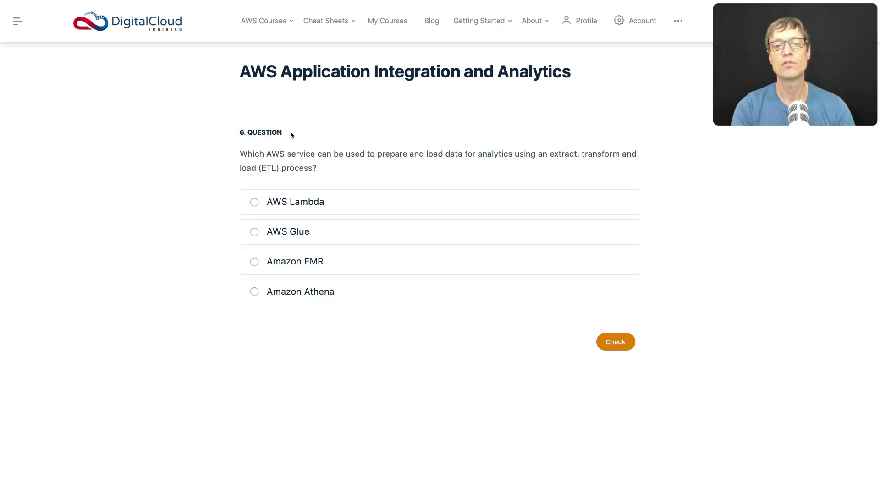
{"action": "mouse_move", "coordinate": [288, 228]}
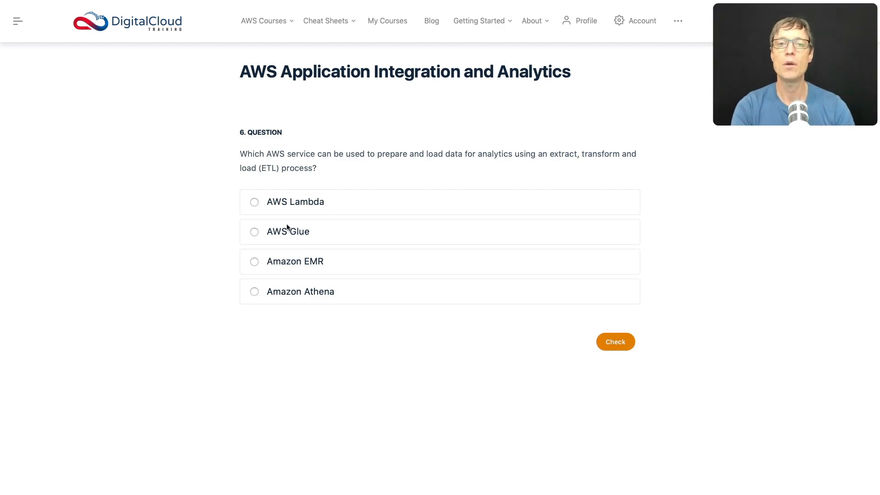
{"action": "mouse_move", "coordinate": [301, 215]}
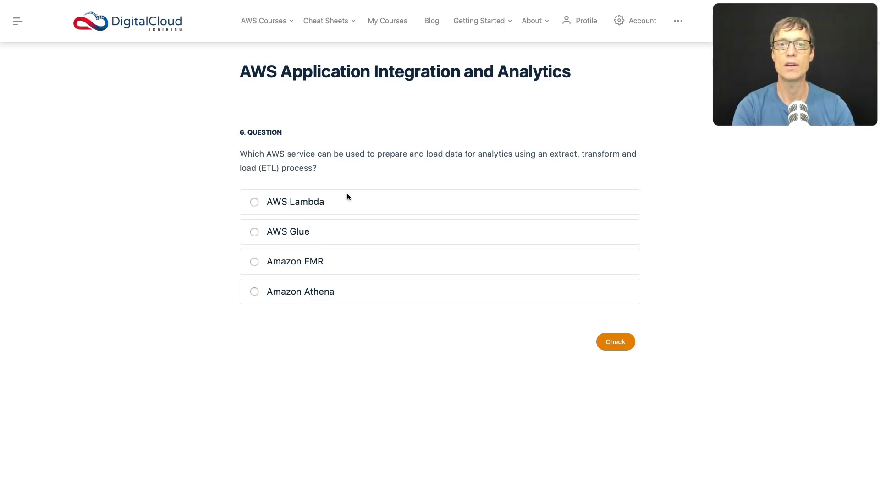
{"action": "mouse_move", "coordinate": [274, 242]}
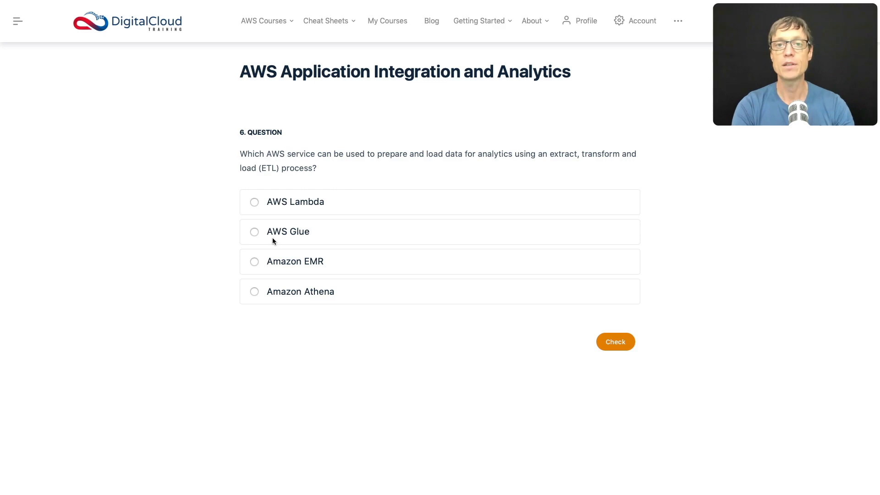
{"action": "mouse_move", "coordinate": [241, 228]}
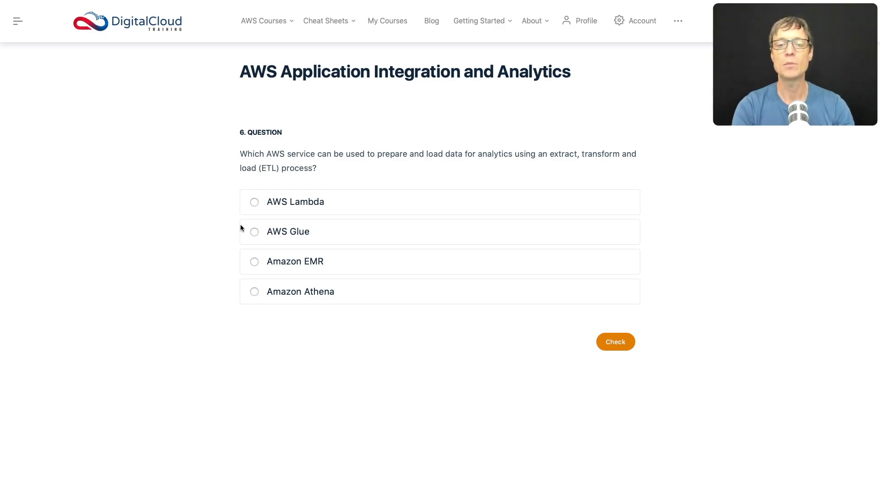
{"action": "mouse_move", "coordinate": [258, 244]}
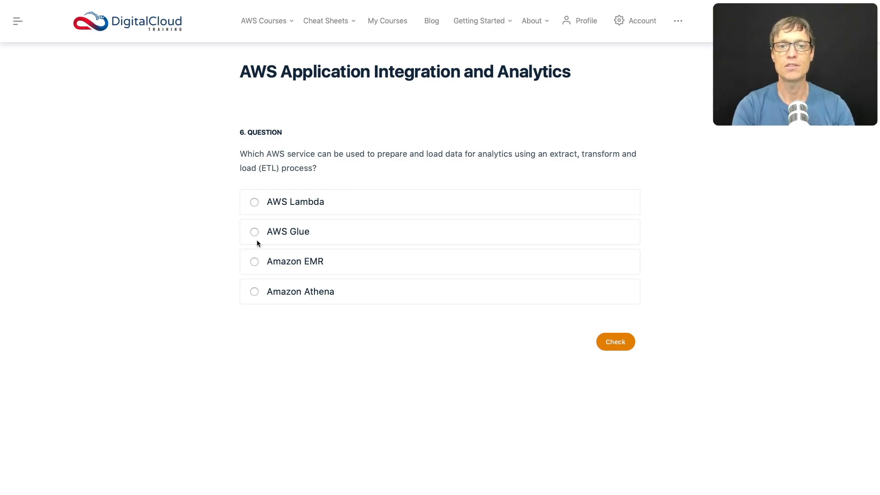
{"action": "mouse_move", "coordinate": [277, 180]}
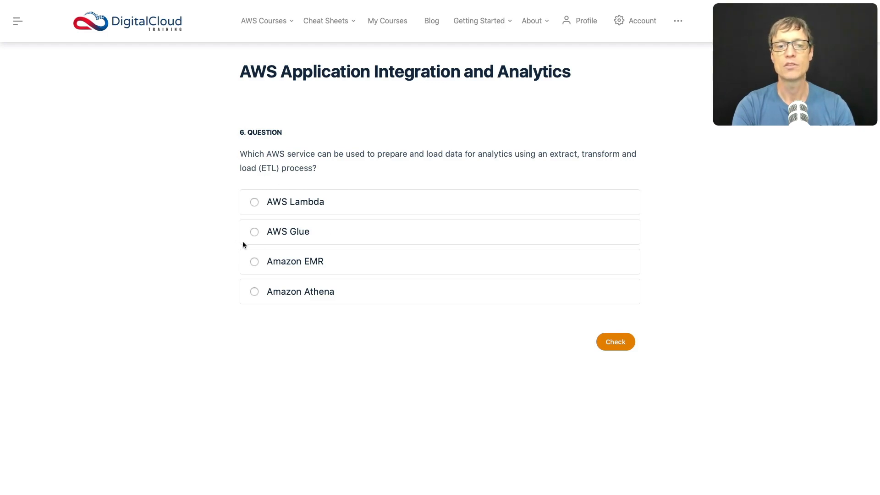
Choose AWS Glue as the answer to the ETL question
{"action": "left_click", "coordinate": [254, 231]}
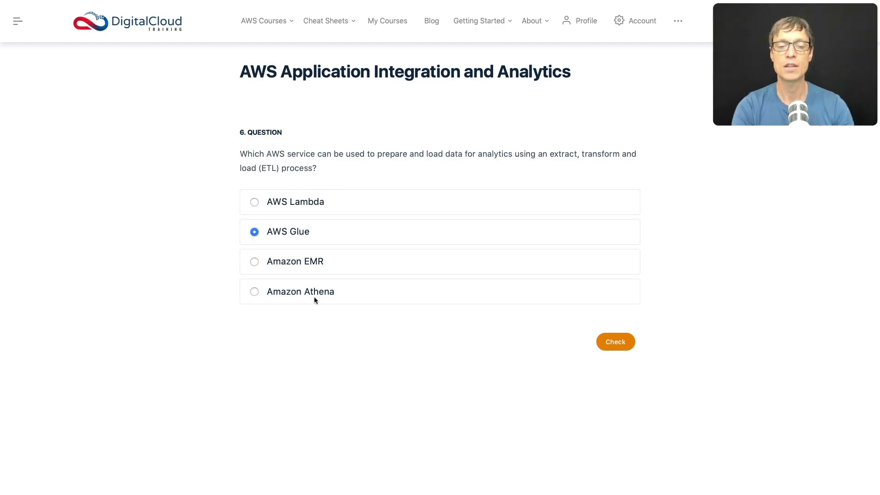
{"action": "mouse_move", "coordinate": [325, 267]}
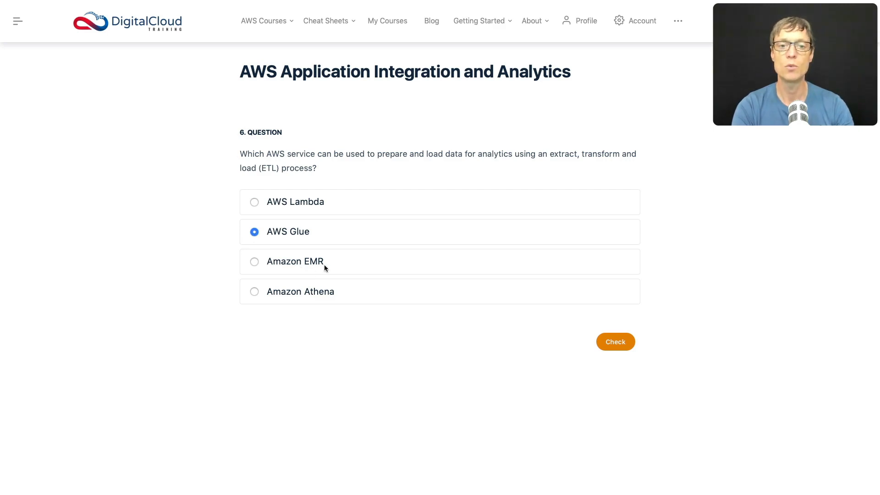
{"action": "mouse_move", "coordinate": [317, 275]}
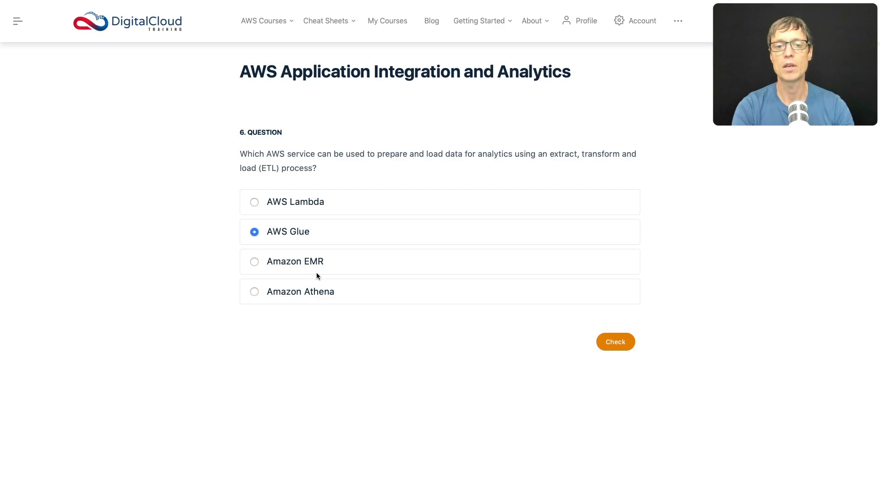
{"action": "mouse_move", "coordinate": [321, 292]}
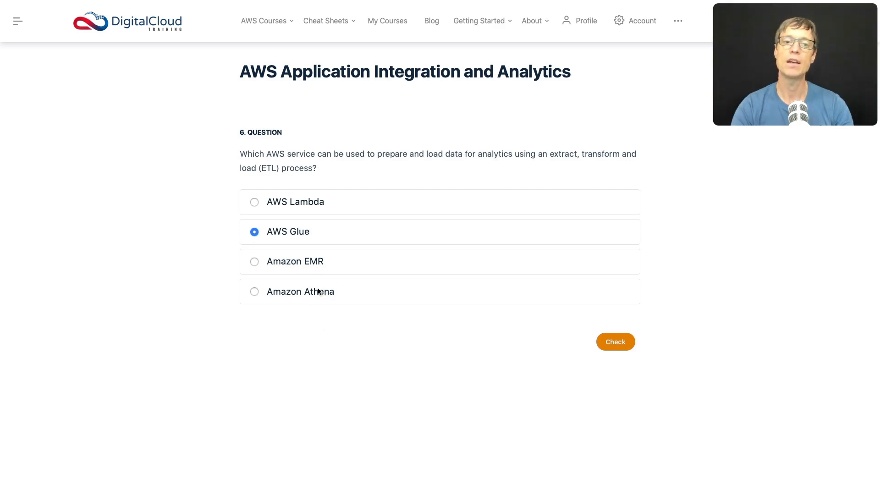
{"action": "mouse_move", "coordinate": [292, 350]}
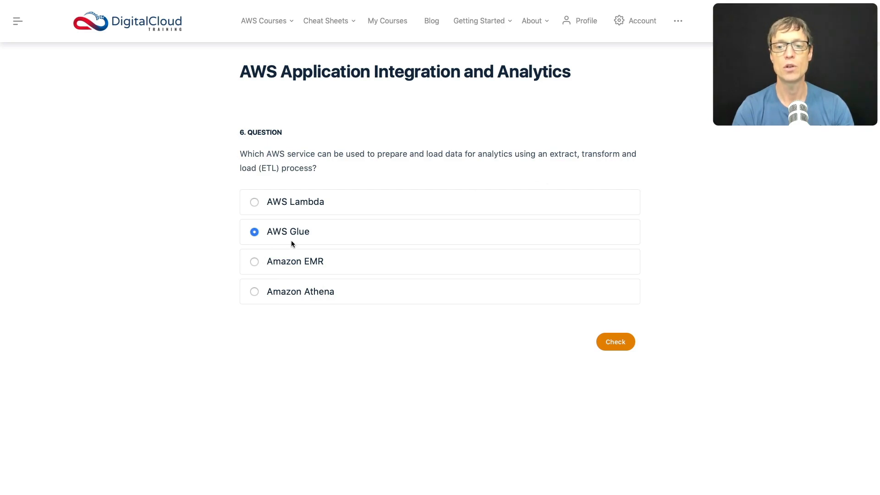
{"action": "left_click", "coordinate": [615, 341]}
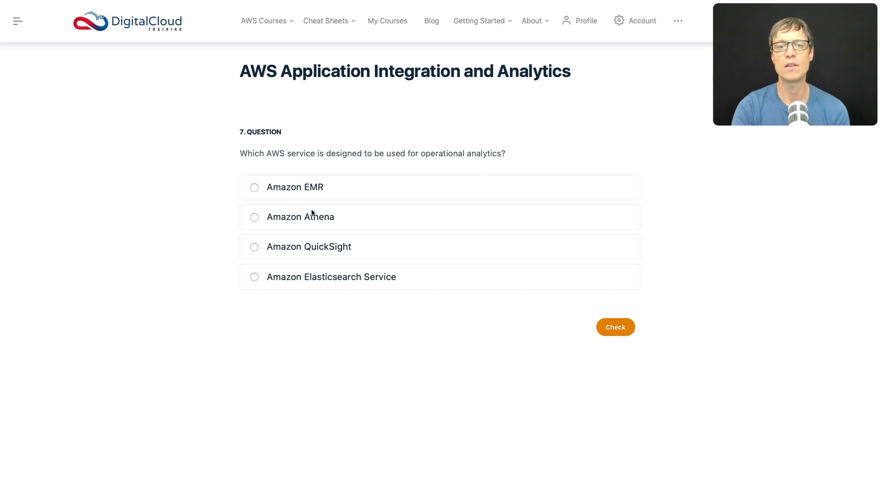
{"action": "mouse_move", "coordinate": [313, 237]}
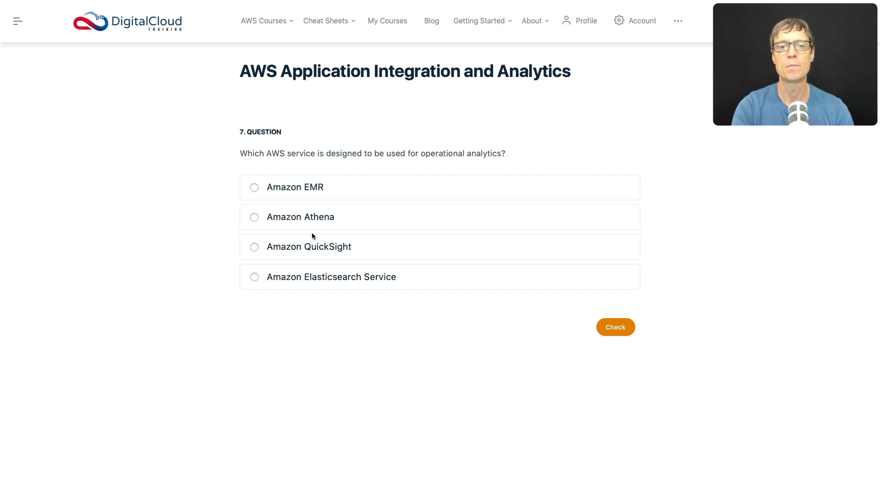
{"action": "mouse_move", "coordinate": [308, 246]}
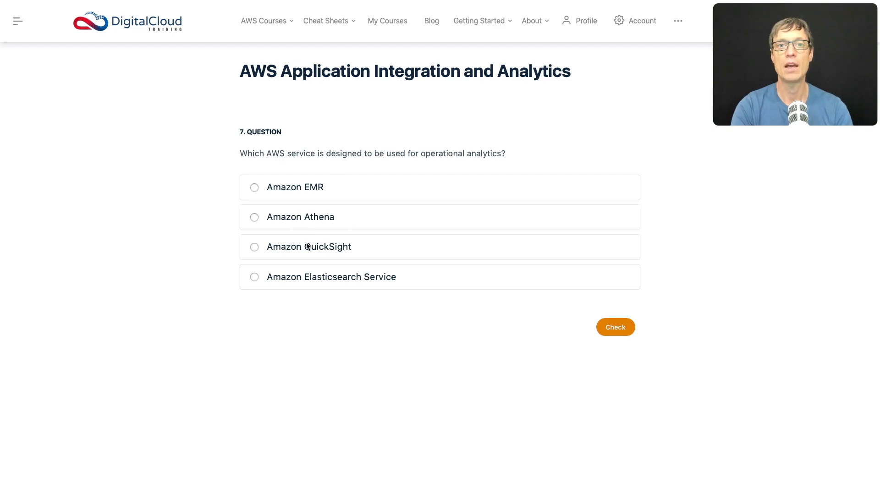
{"action": "mouse_move", "coordinate": [348, 214]}
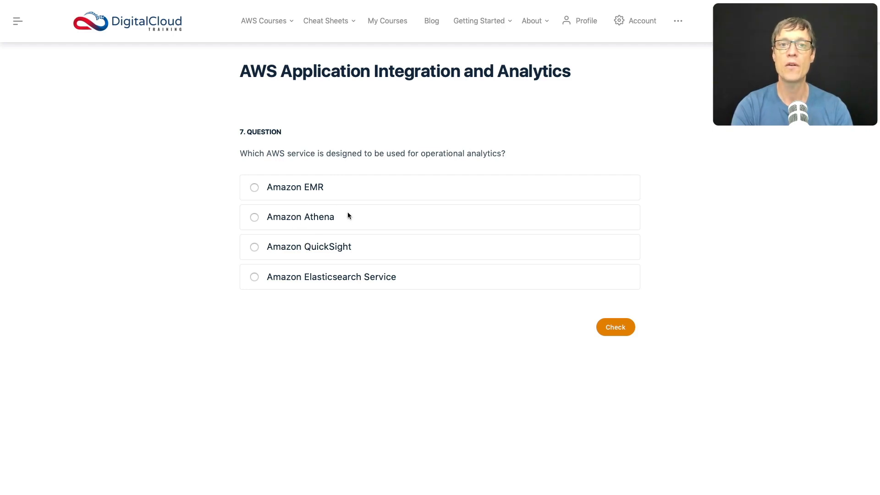
{"action": "mouse_move", "coordinate": [306, 255]}
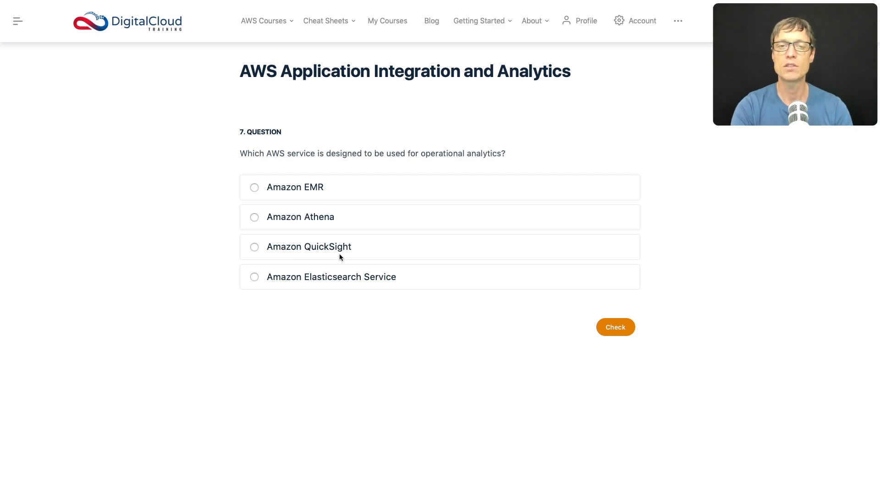
{"action": "mouse_move", "coordinate": [277, 286]}
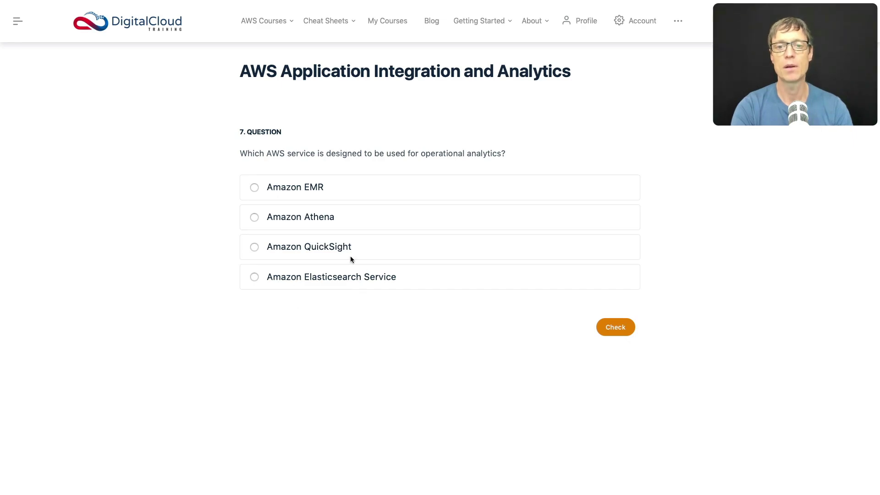
{"action": "mouse_move", "coordinate": [396, 229]}
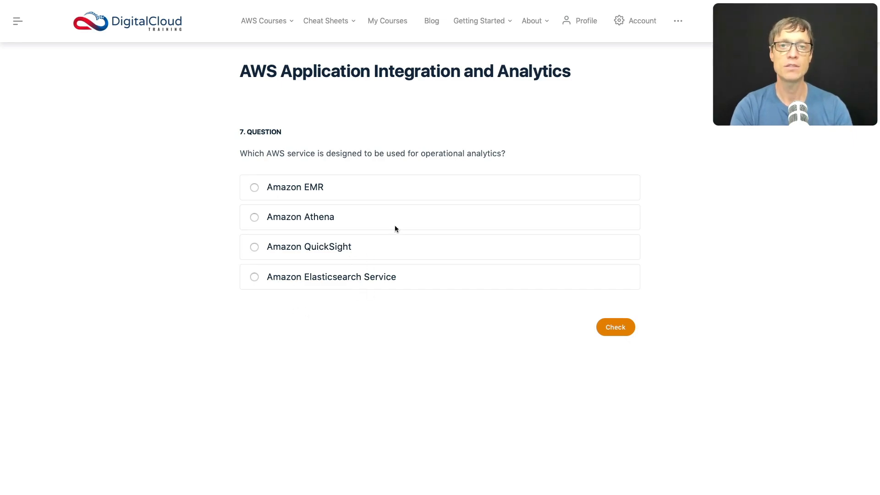
{"action": "mouse_move", "coordinate": [466, 184]}
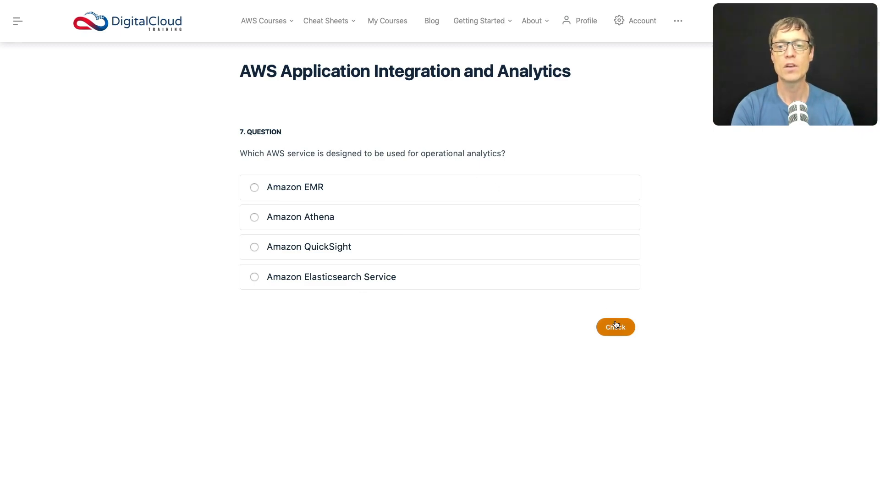
{"action": "mouse_move", "coordinate": [434, 323]}
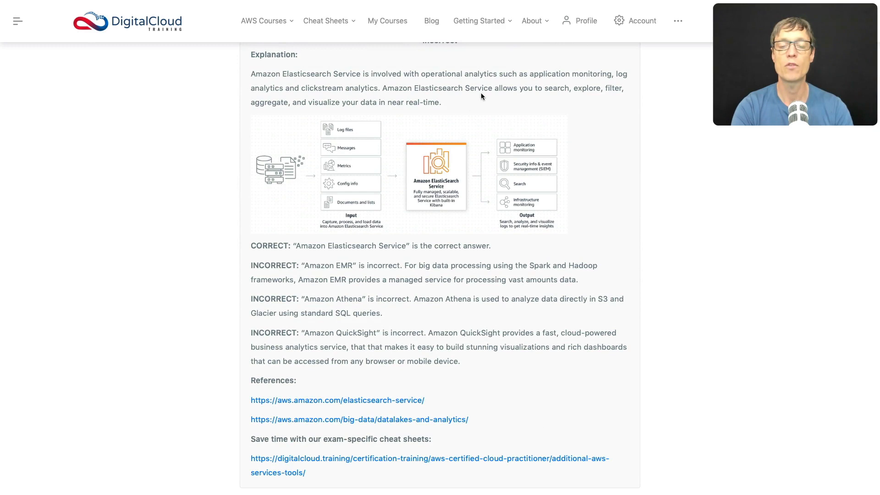
{"action": "mouse_move", "coordinate": [577, 85]}
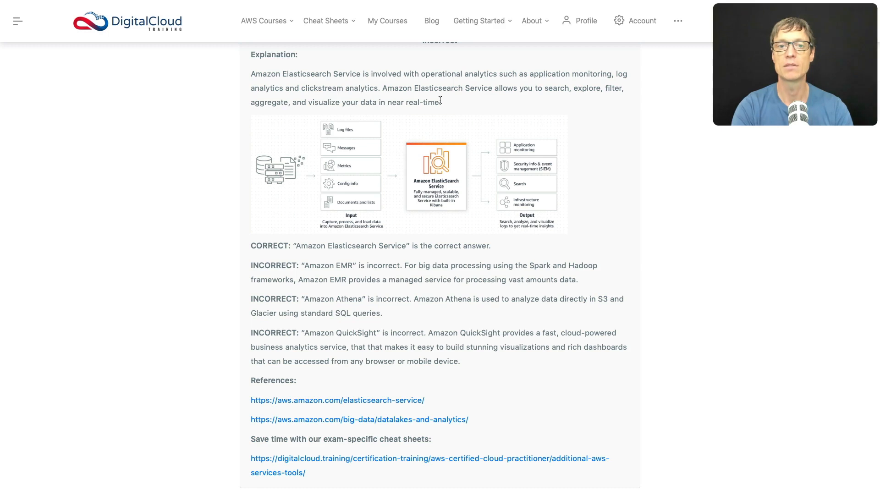
{"action": "mouse_move", "coordinate": [348, 124]}
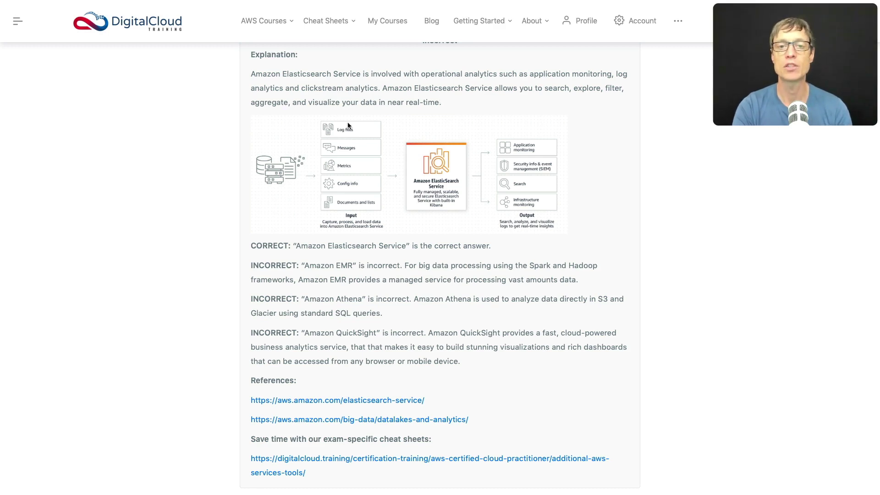
{"action": "mouse_move", "coordinate": [537, 108]}
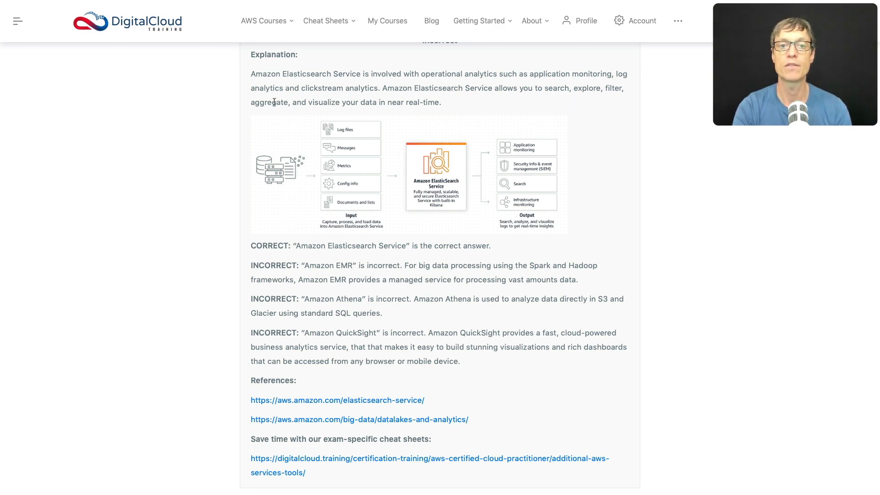
{"action": "mouse_move", "coordinate": [315, 103]}
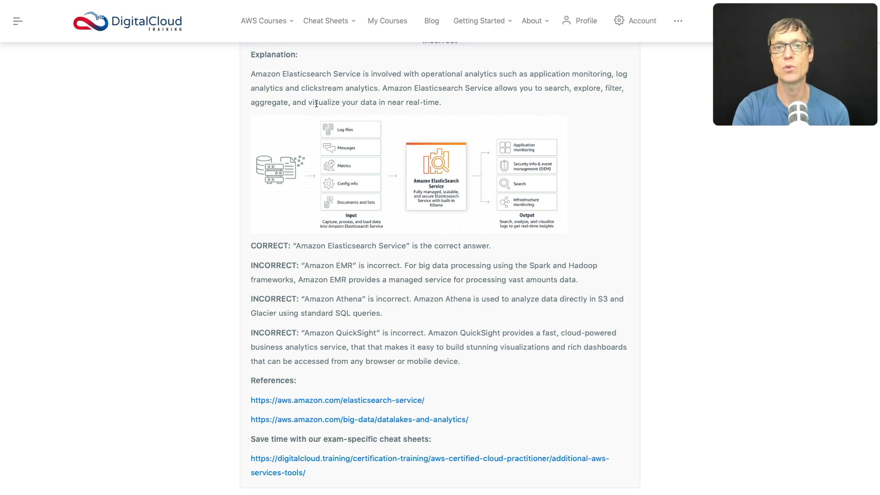